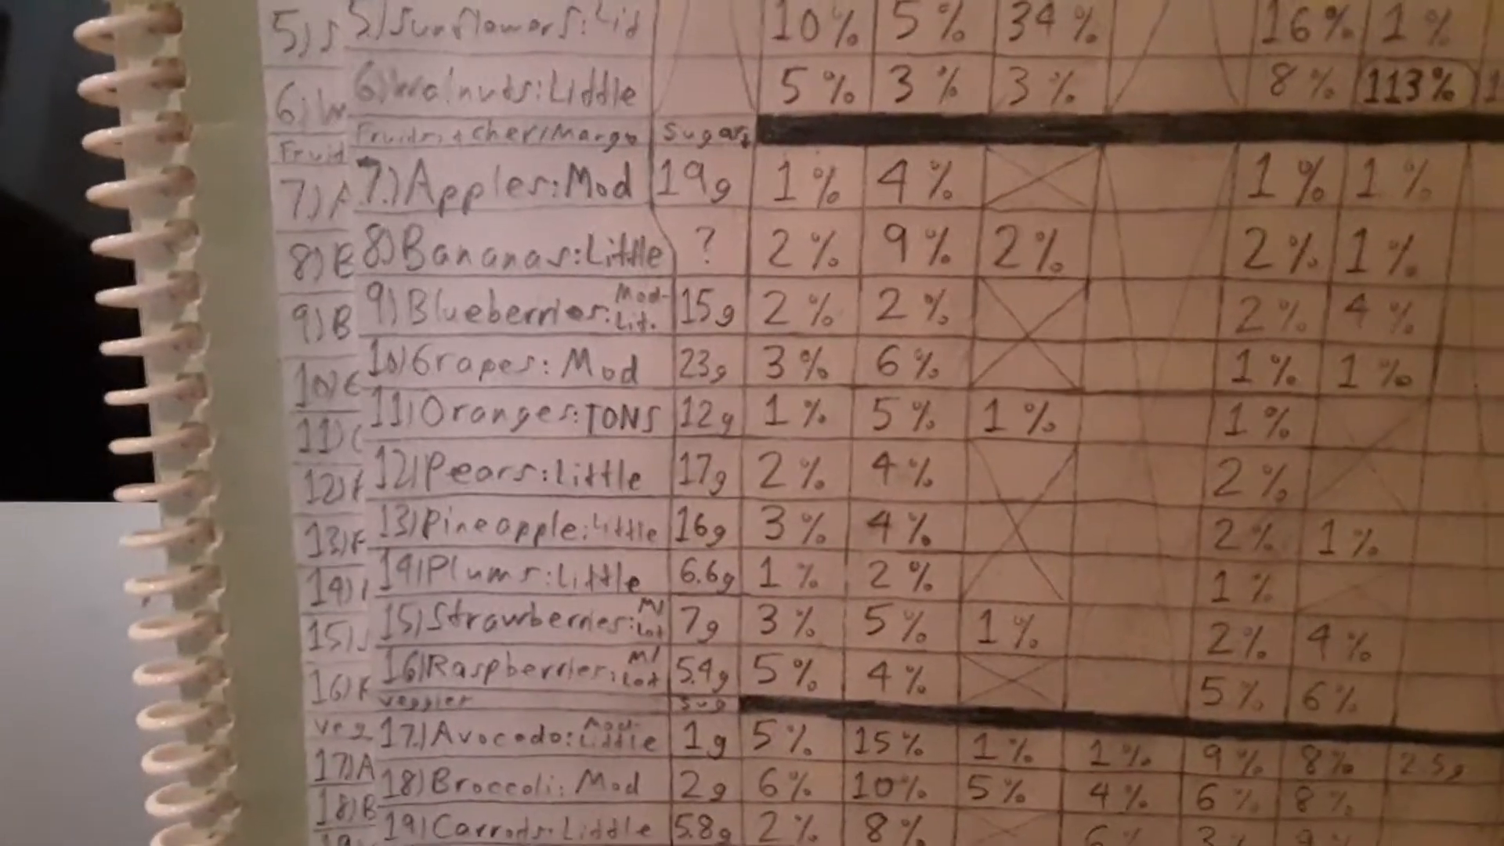
mouse_move(752, 423)
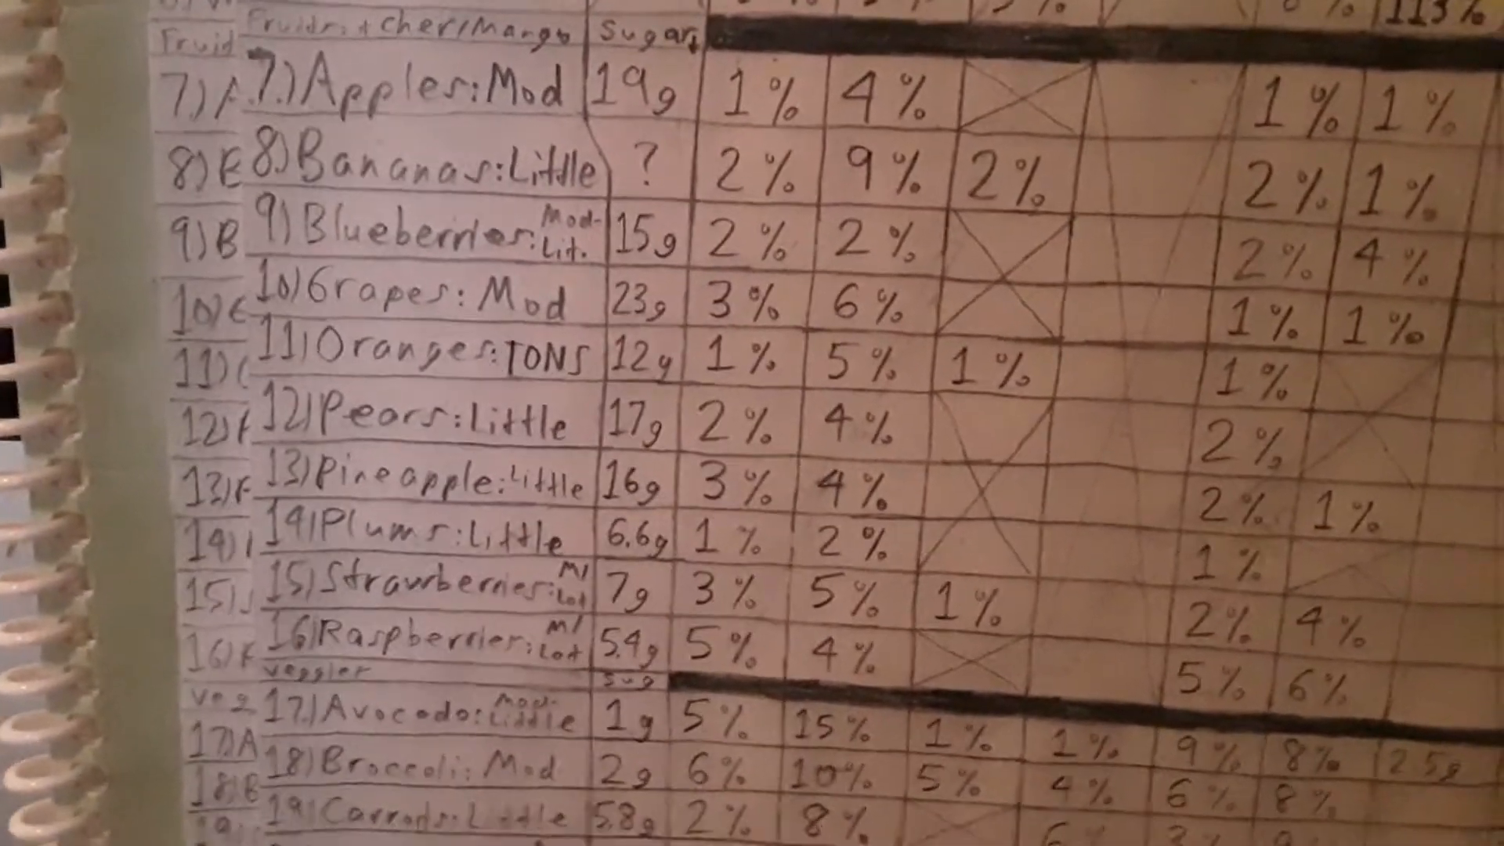
scroll(down, 3)
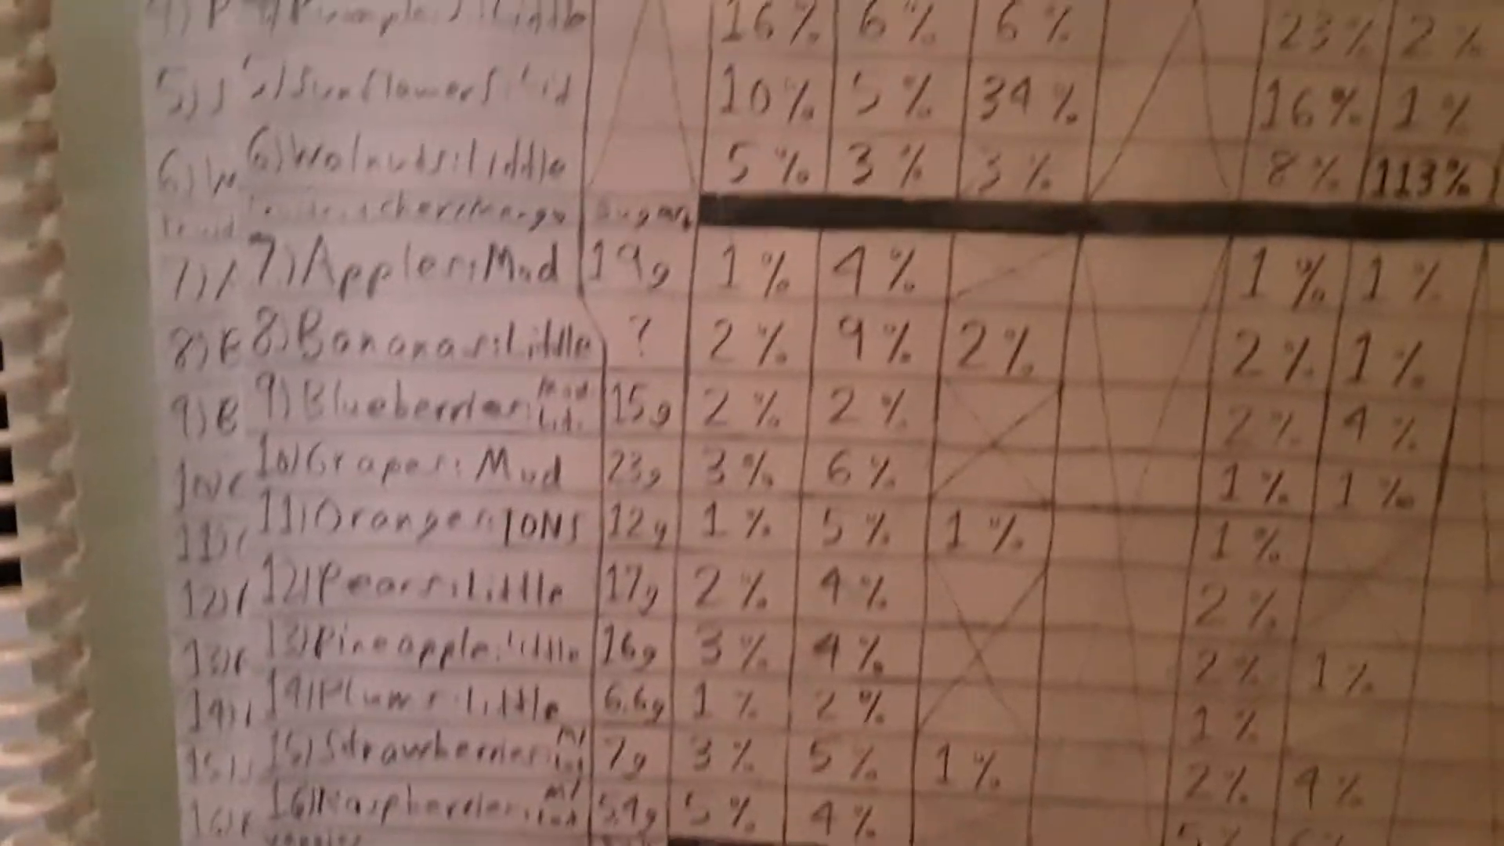